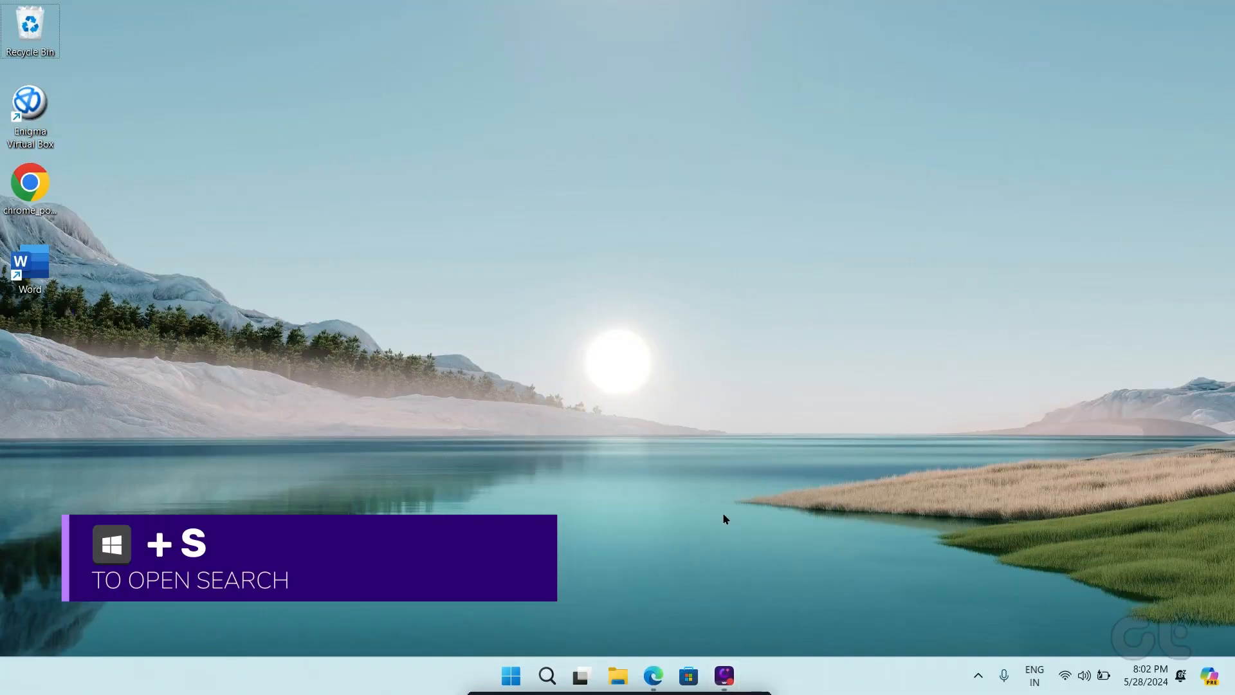
Search Windows for File Explorer Options and open the result.
{"action": "left_click", "coordinate": [546, 675]}
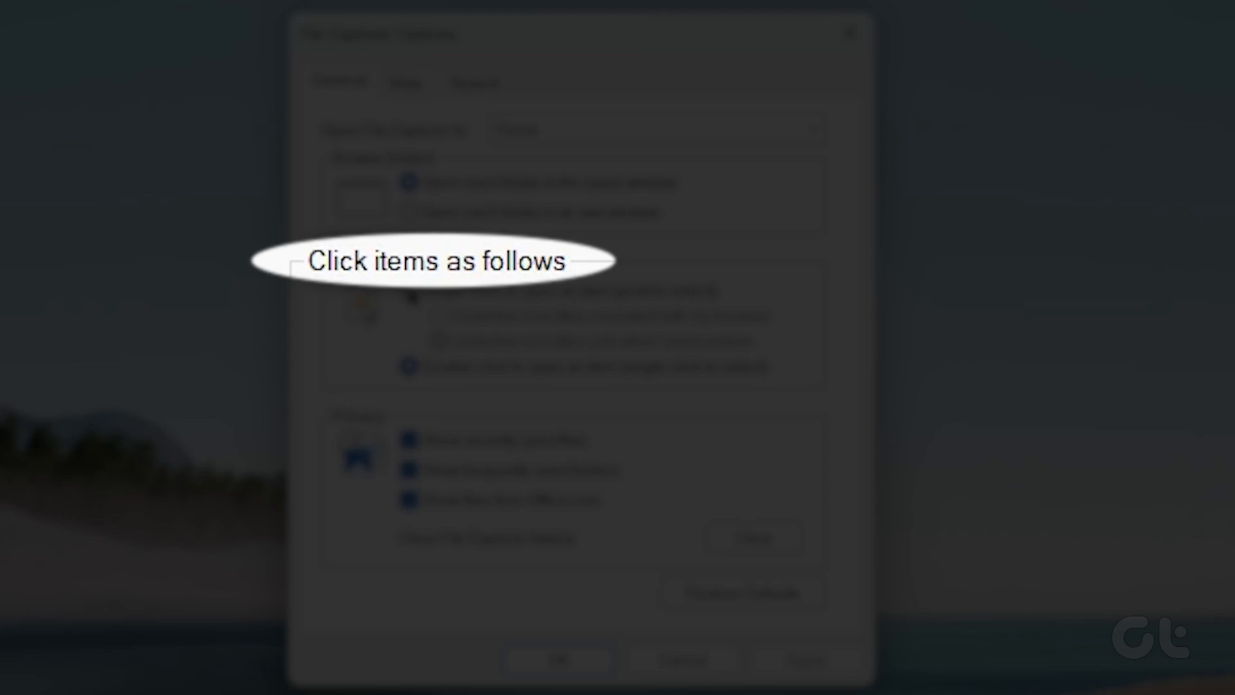
Select 'Single-click to open an item (point to select)' on the General tab.
{"action": "left_click", "coordinate": [409, 290]}
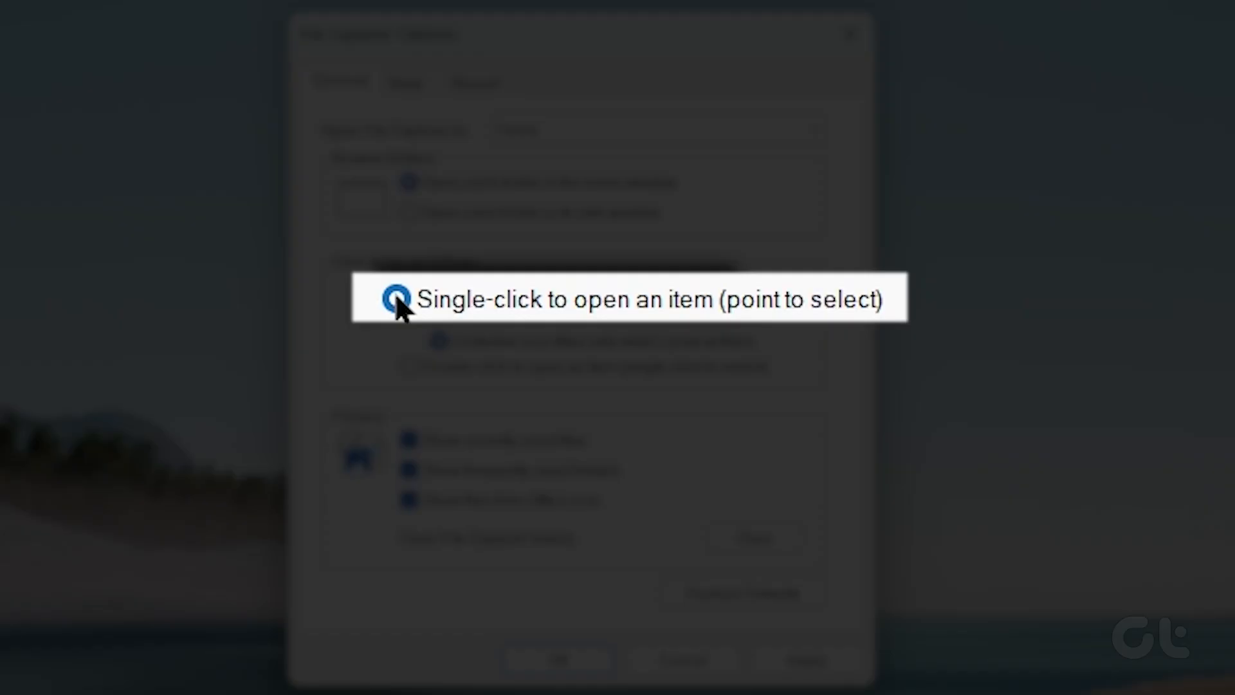
{"action": "left_click", "coordinate": [395, 299]}
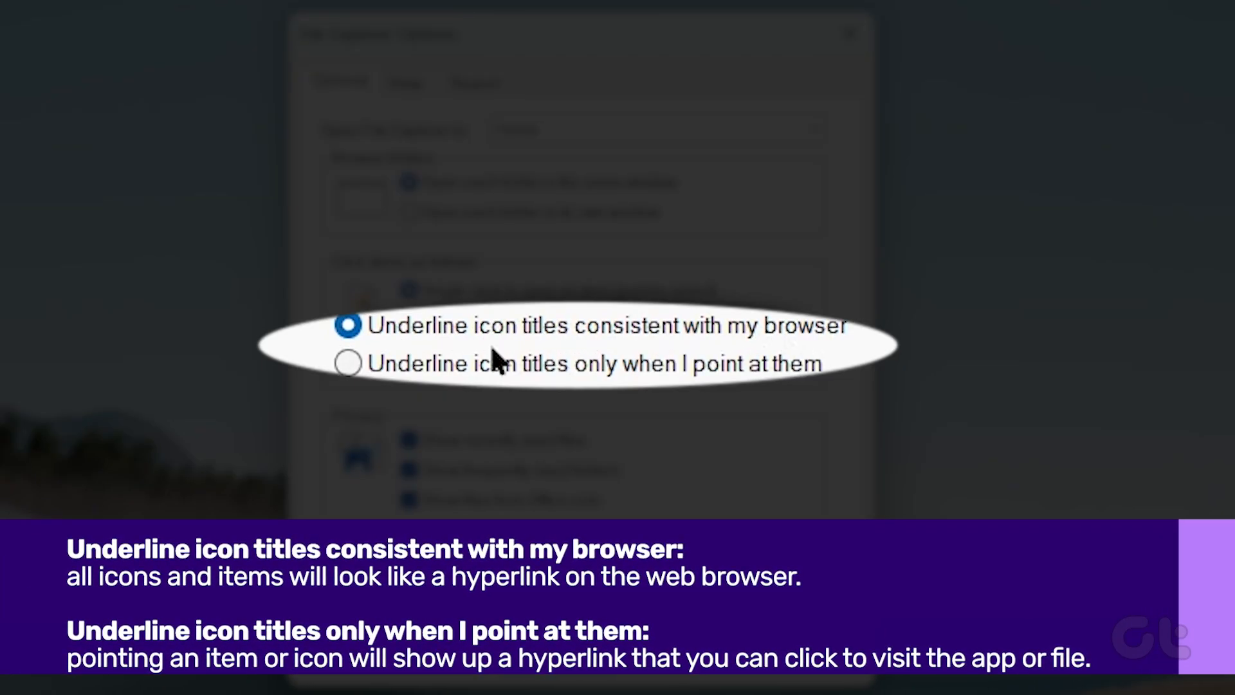
Choose 'Underline icon titles only when I point at them' and confirm with OK.
{"action": "left_click", "coordinate": [439, 341]}
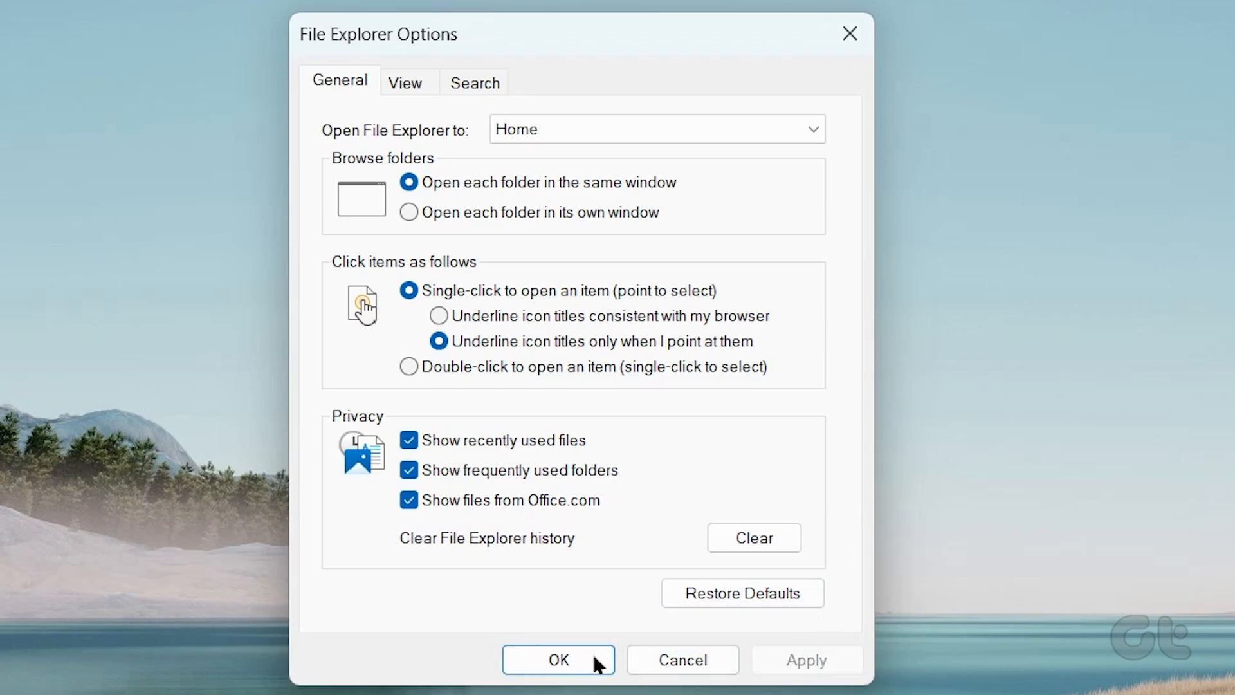
{"action": "left_click", "coordinate": [558, 659]}
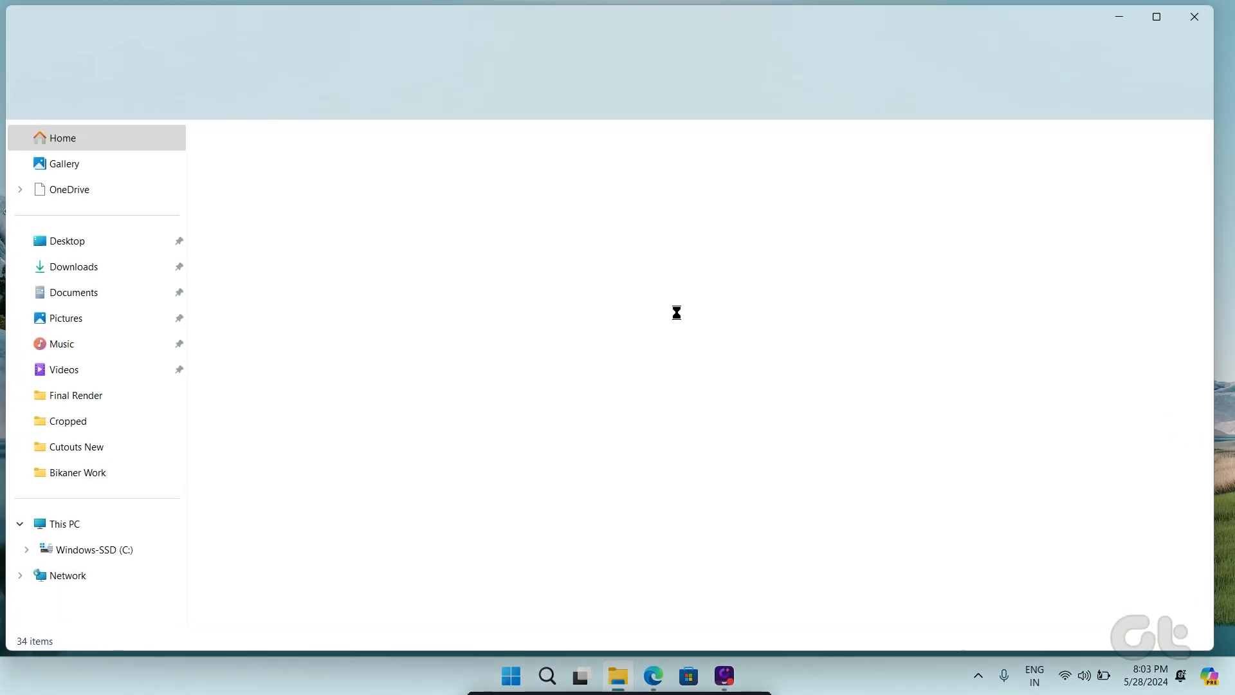